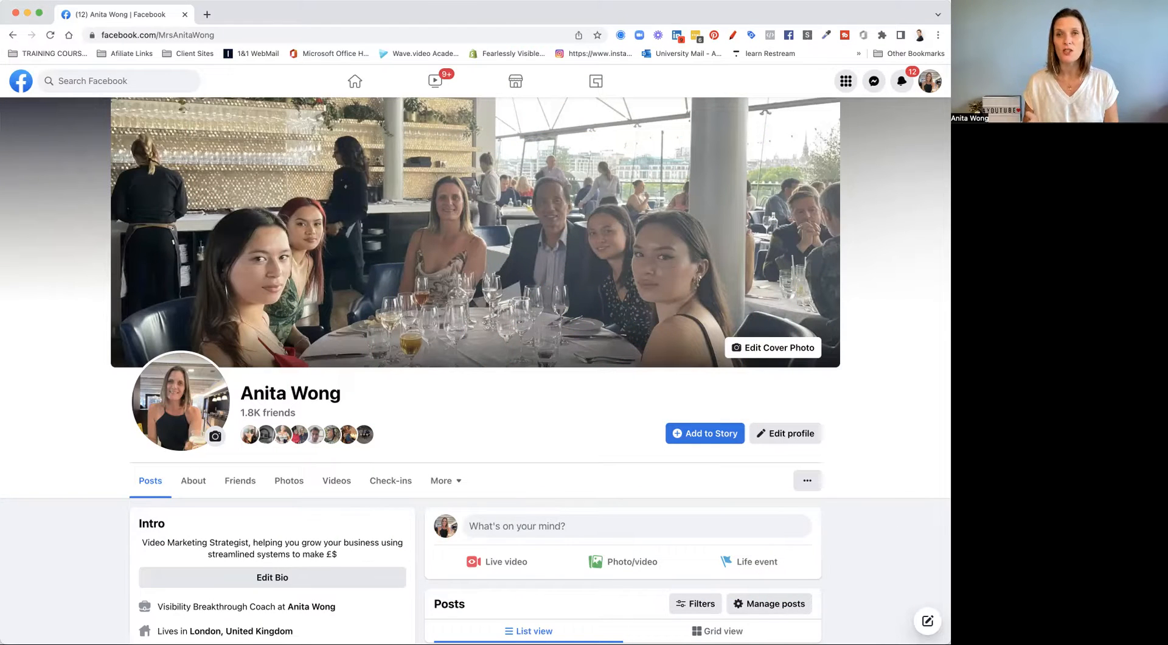
pyautogui.moveTo(928, 82)
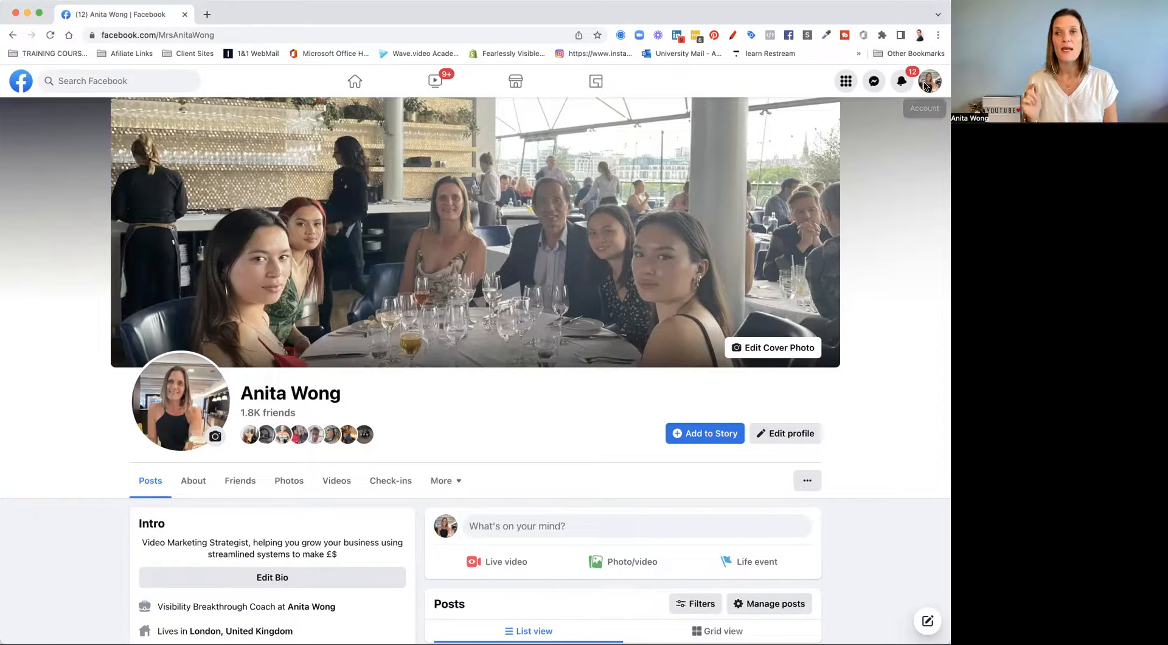
# Switch from the personal profile to acting as the Anita Wong business Page.
pyautogui.click(928, 82)
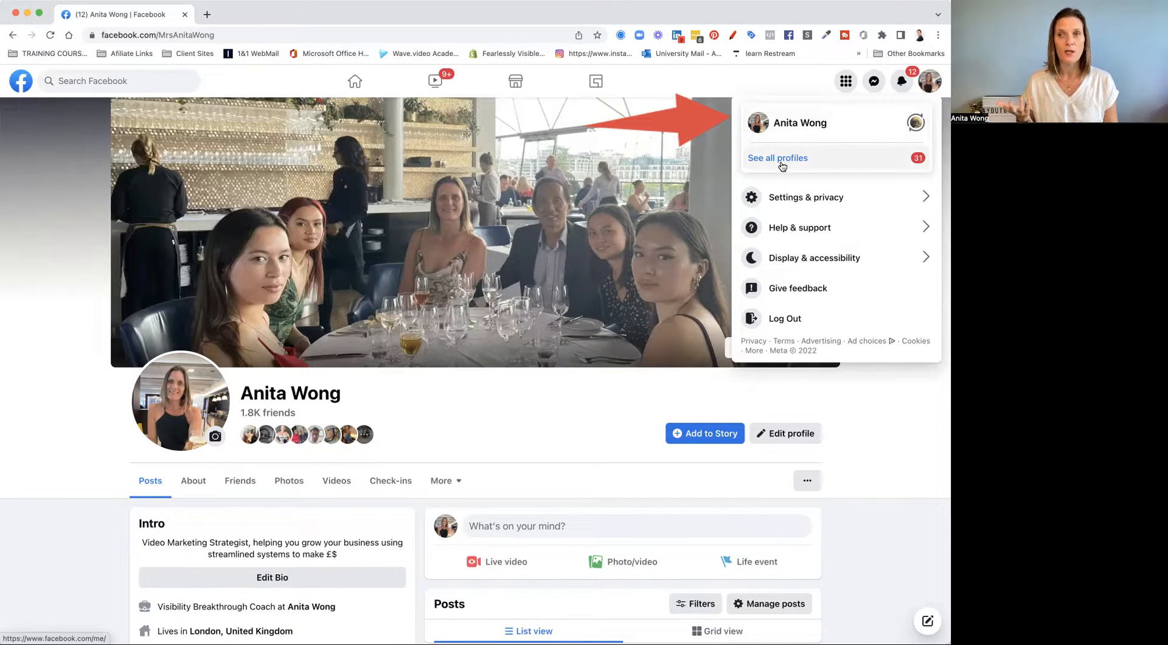
pyautogui.click(777, 157)
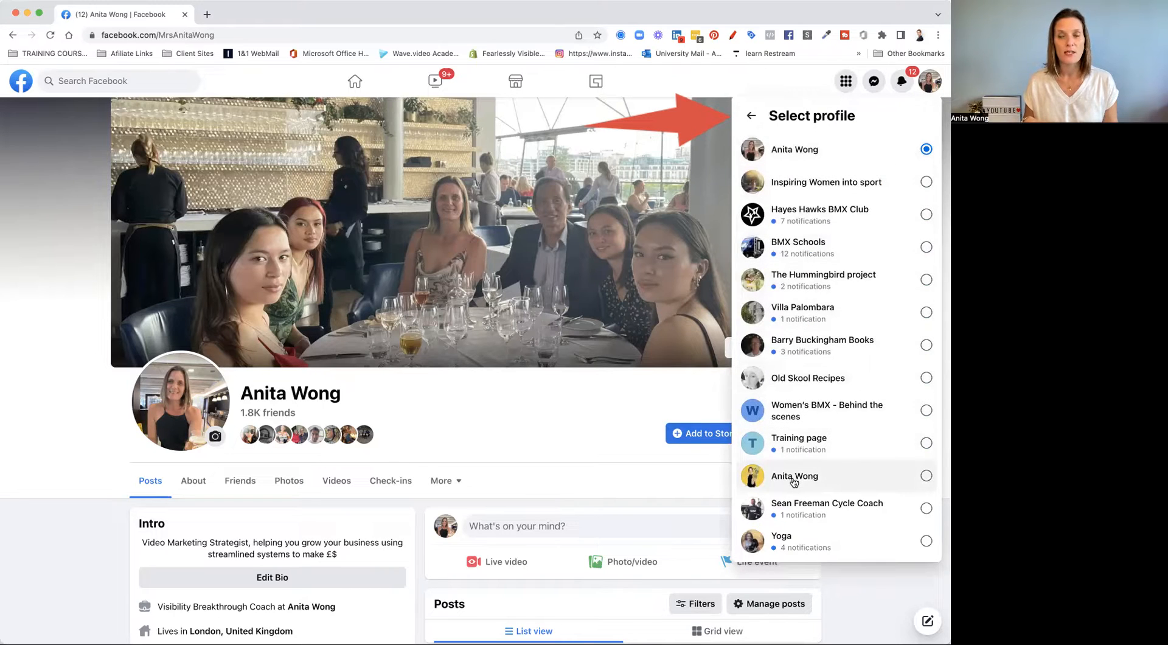
pyautogui.click(795, 476)
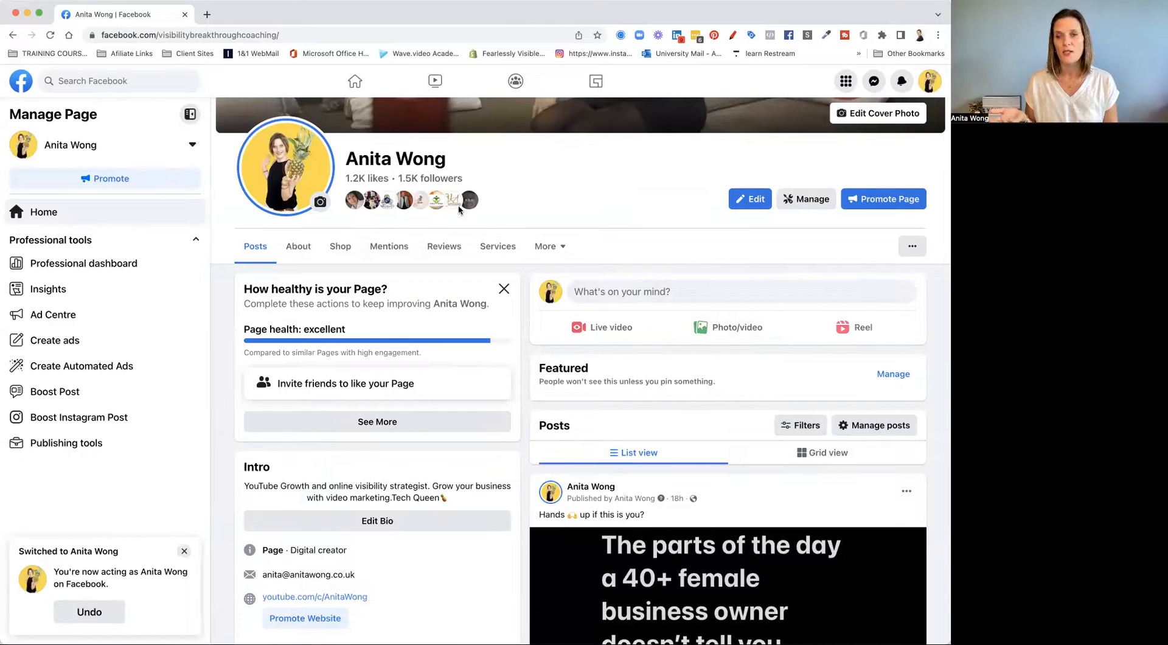
# Find the 'Why you should be on YouTube in 2023' live video in the Page feed and view it.
pyautogui.scroll(-3)
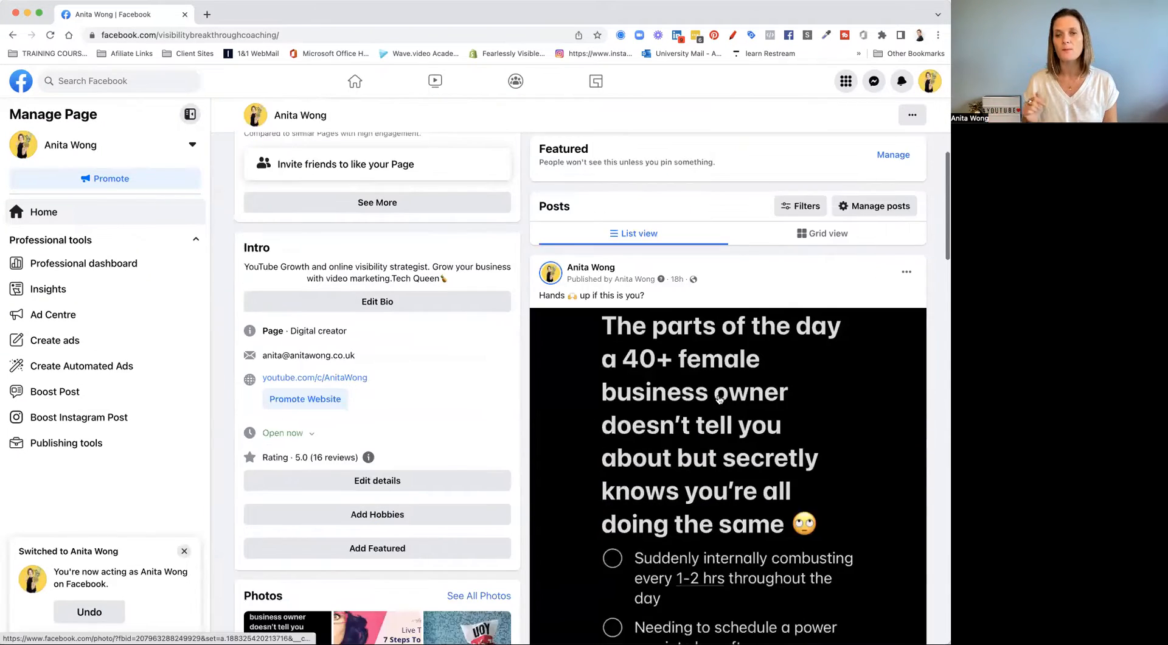
pyautogui.scroll(-3)
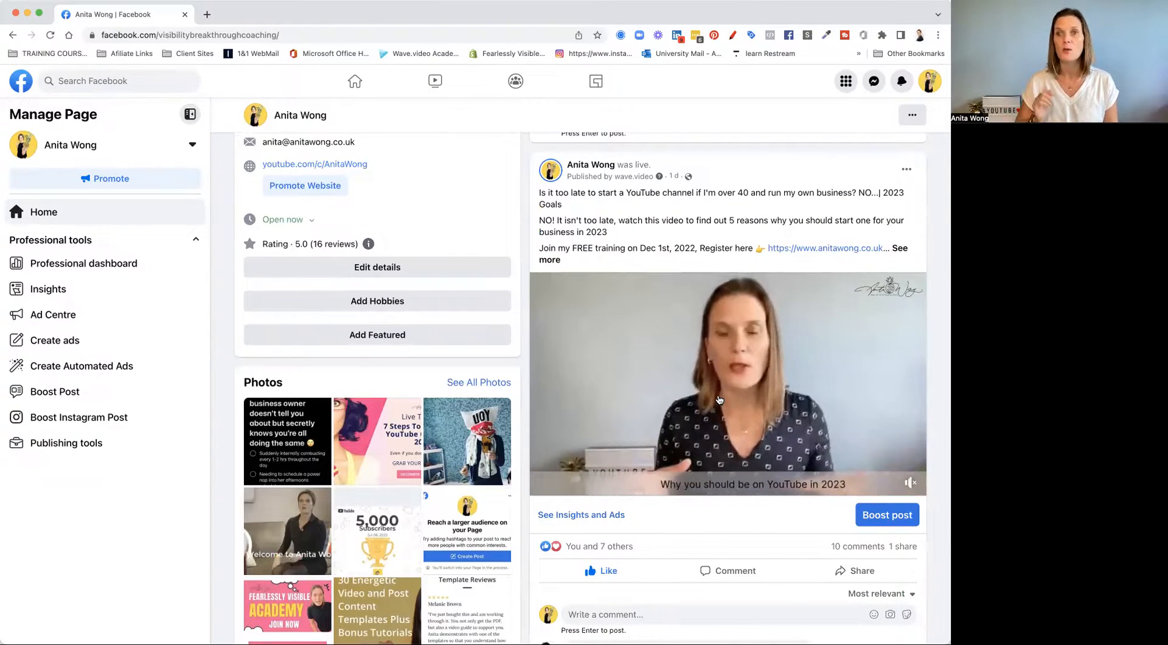
pyautogui.click(726, 383)
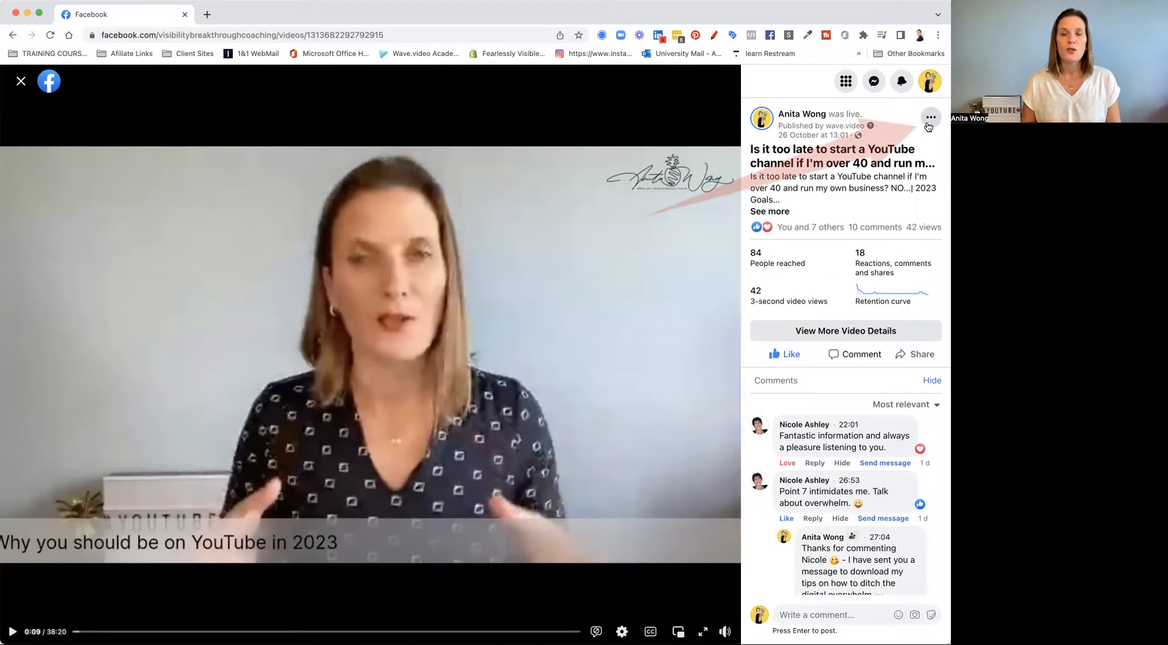
# Go to the live video's detailed insights in Creator Studio via View More Video Details.
pyautogui.click(930, 117)
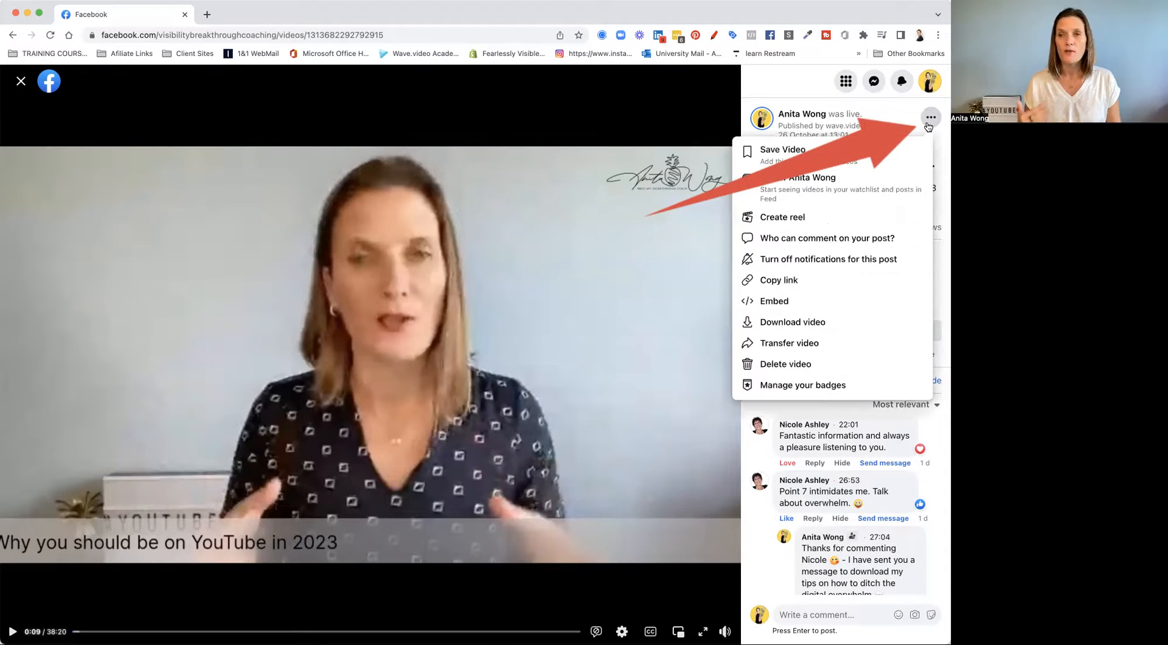
pyautogui.click(930, 117)
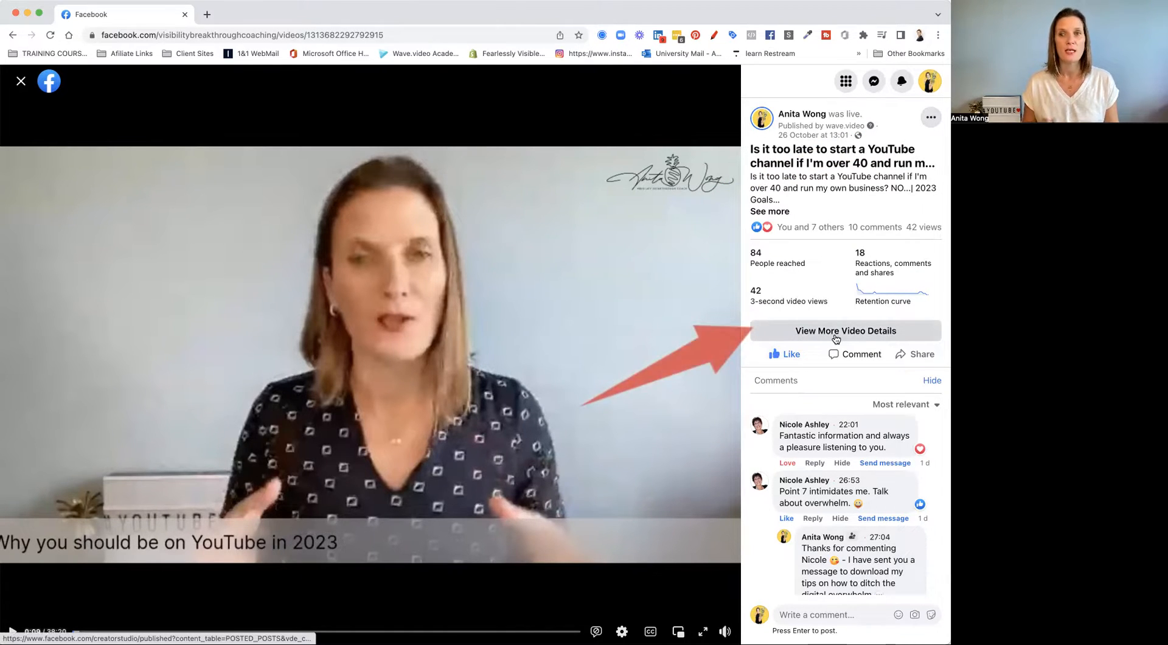
pyautogui.click(844, 331)
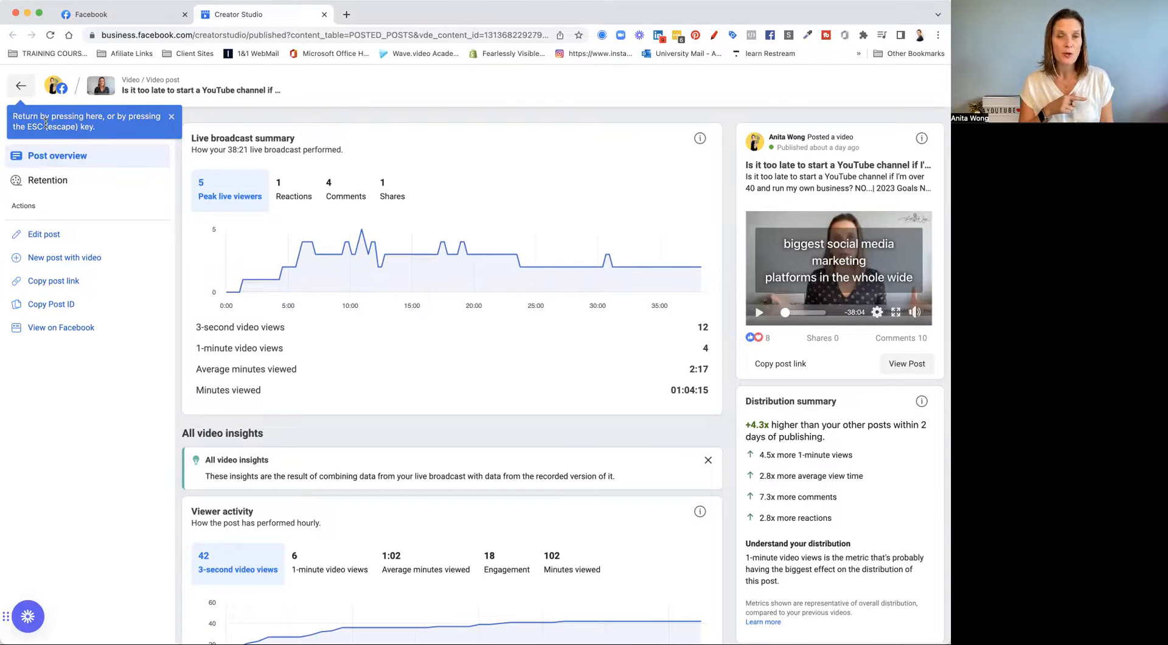
pyautogui.moveTo(309, 270)
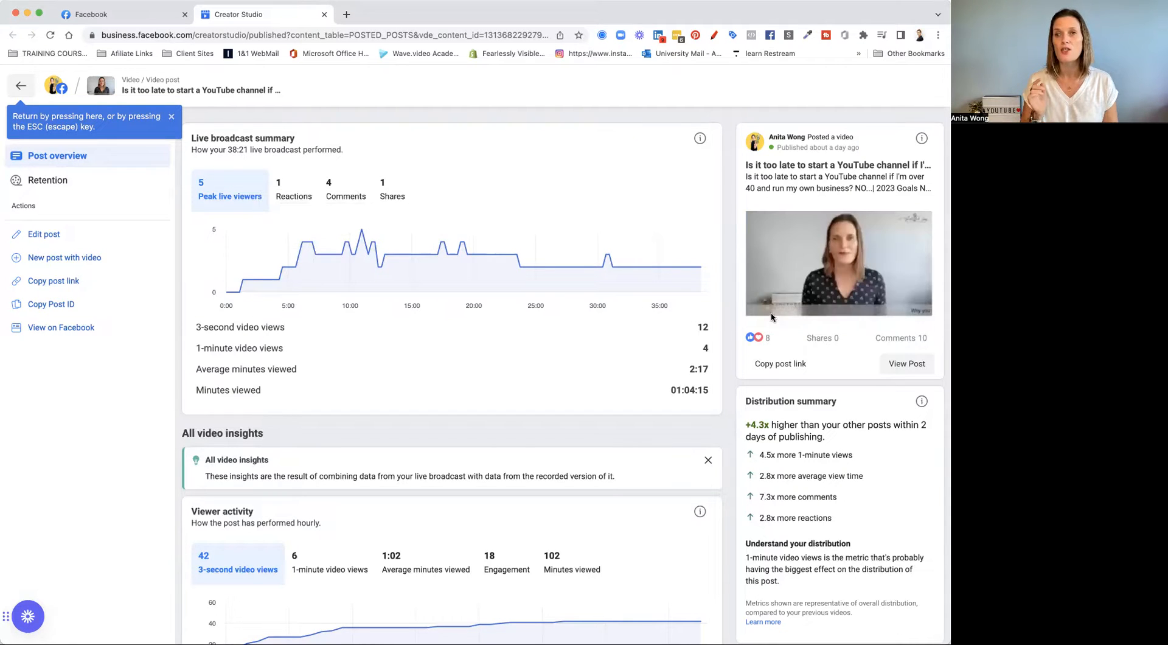
pyautogui.moveTo(827, 288)
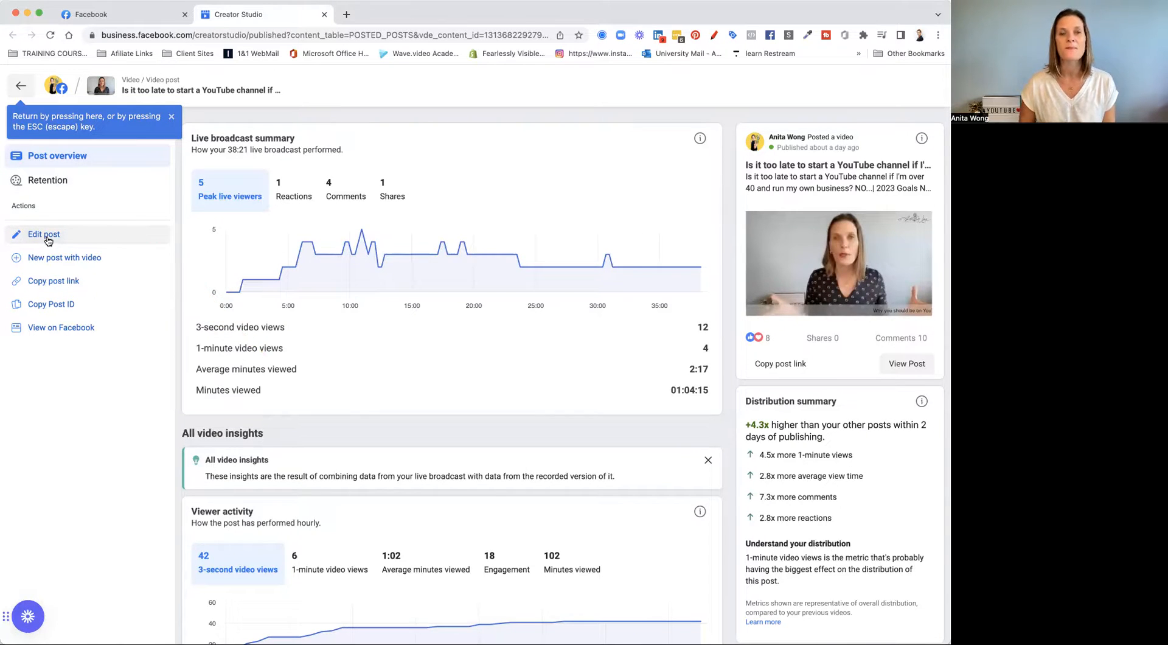
# Start editing the live post from the Post overview Actions, bringing up the Edit video dialog.
pyautogui.click(44, 233)
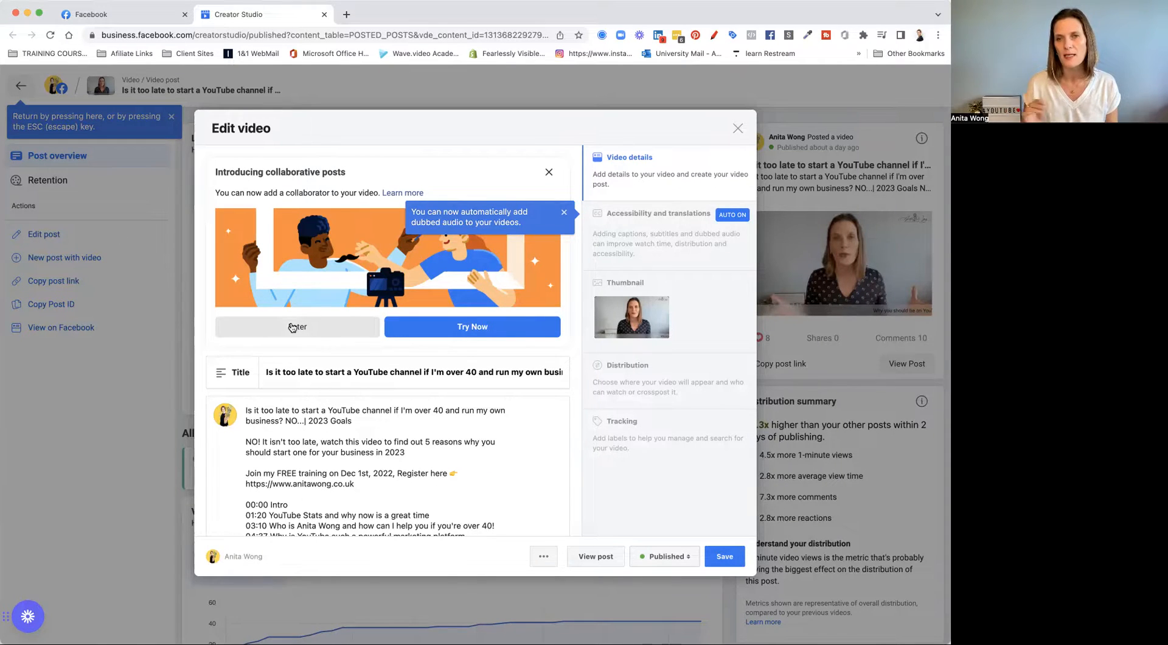
# Show the Accessibility and translations settings with auto-generated captions and subtitles on.
pyautogui.click(548, 172)
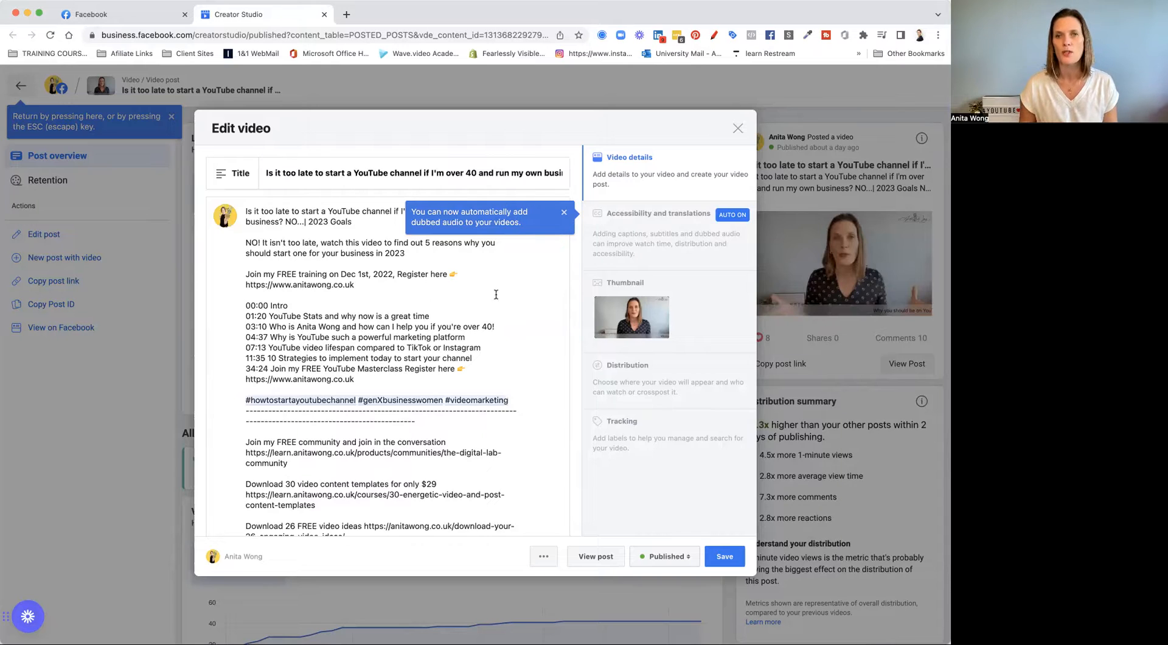
pyautogui.moveTo(412, 202)
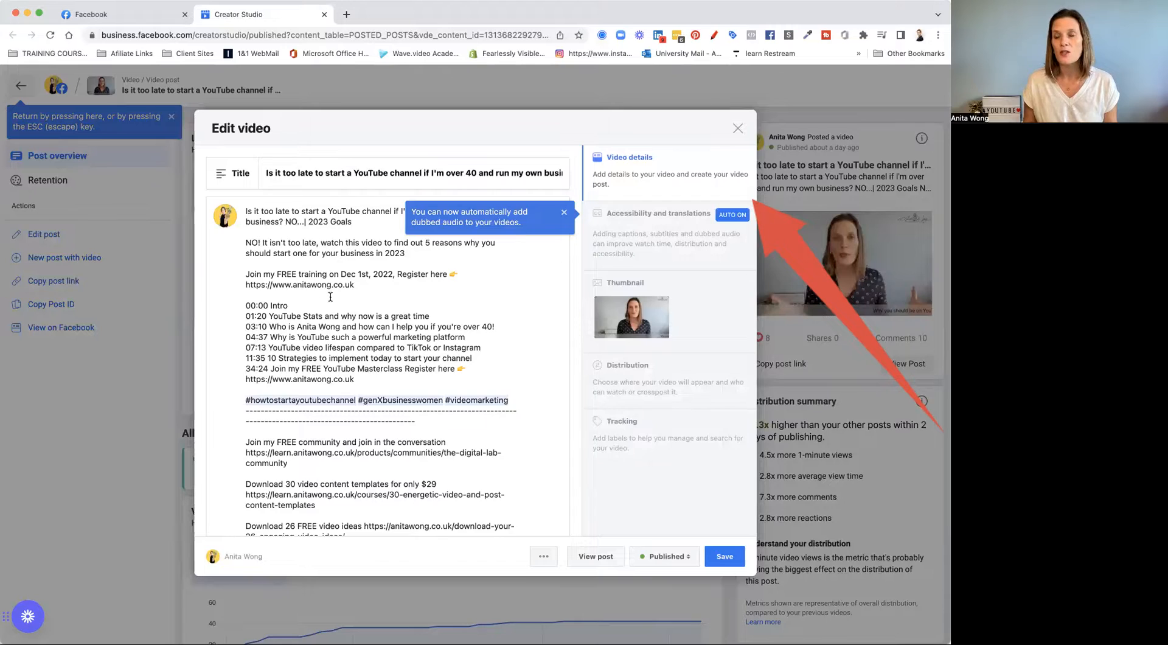
pyautogui.click(657, 213)
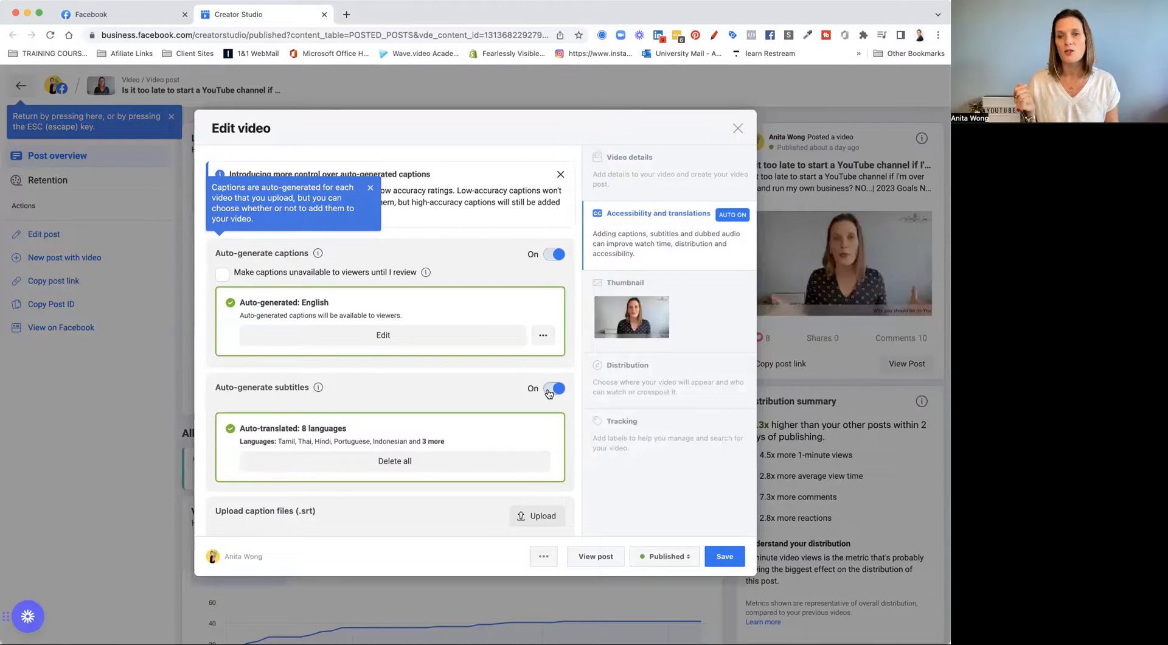
pyautogui.scroll(-3)
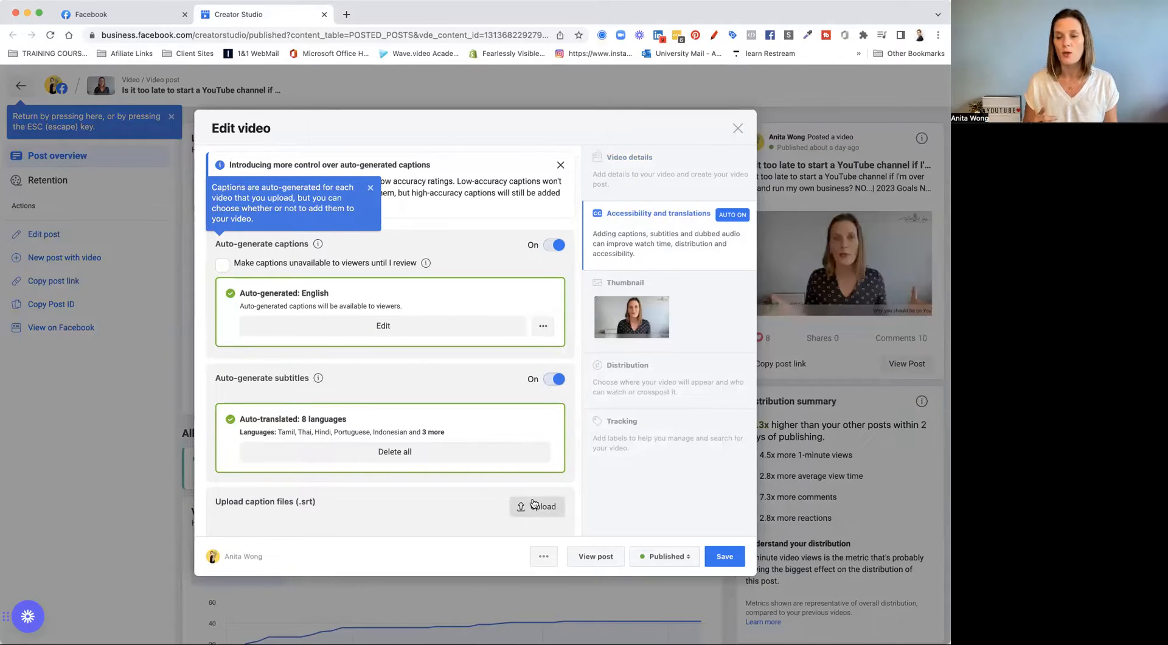
pyautogui.moveTo(518, 473)
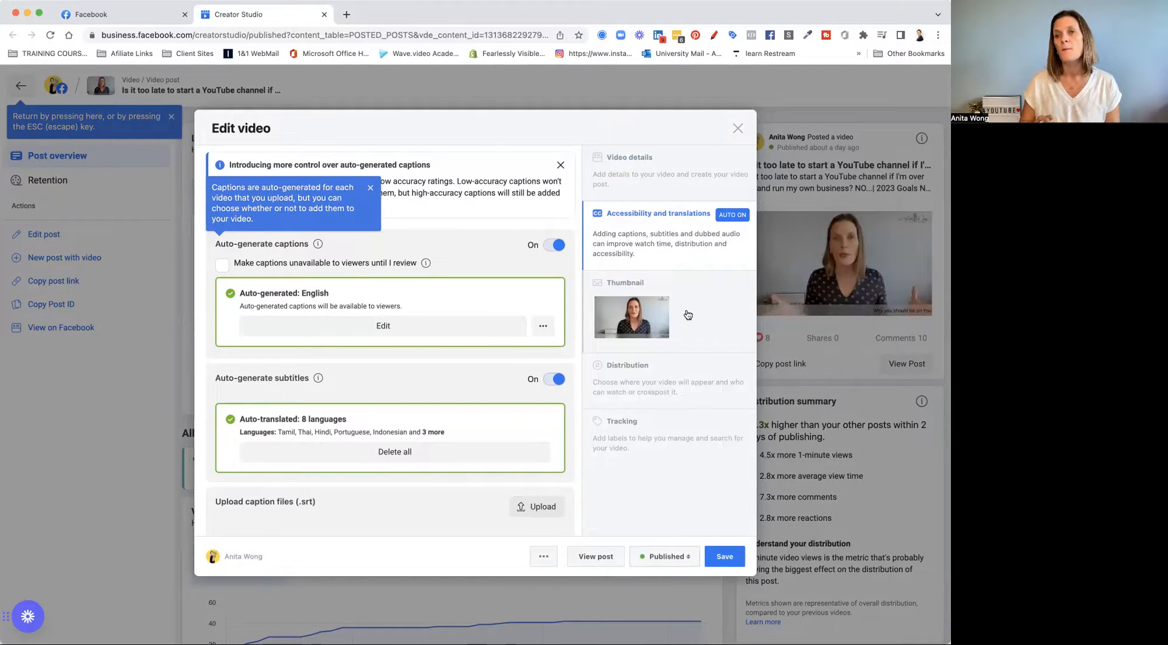
# Try the second auto-generated thumbnail, then page through more of the 39 auto-generated images.
pyautogui.click(625, 282)
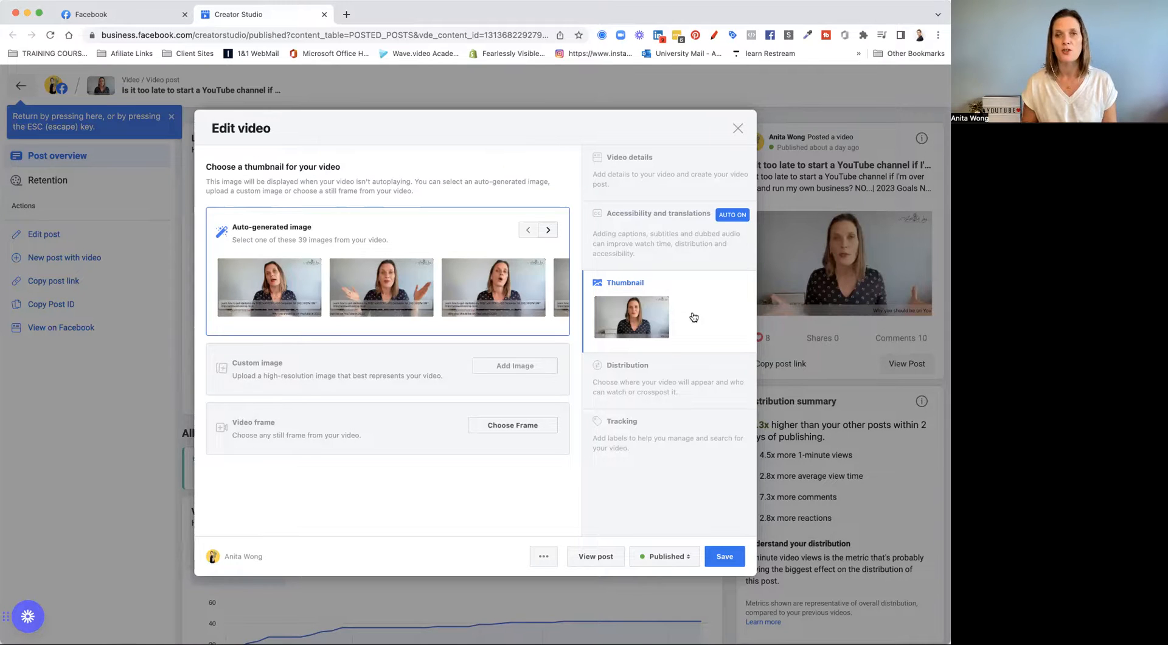
pyautogui.click(381, 287)
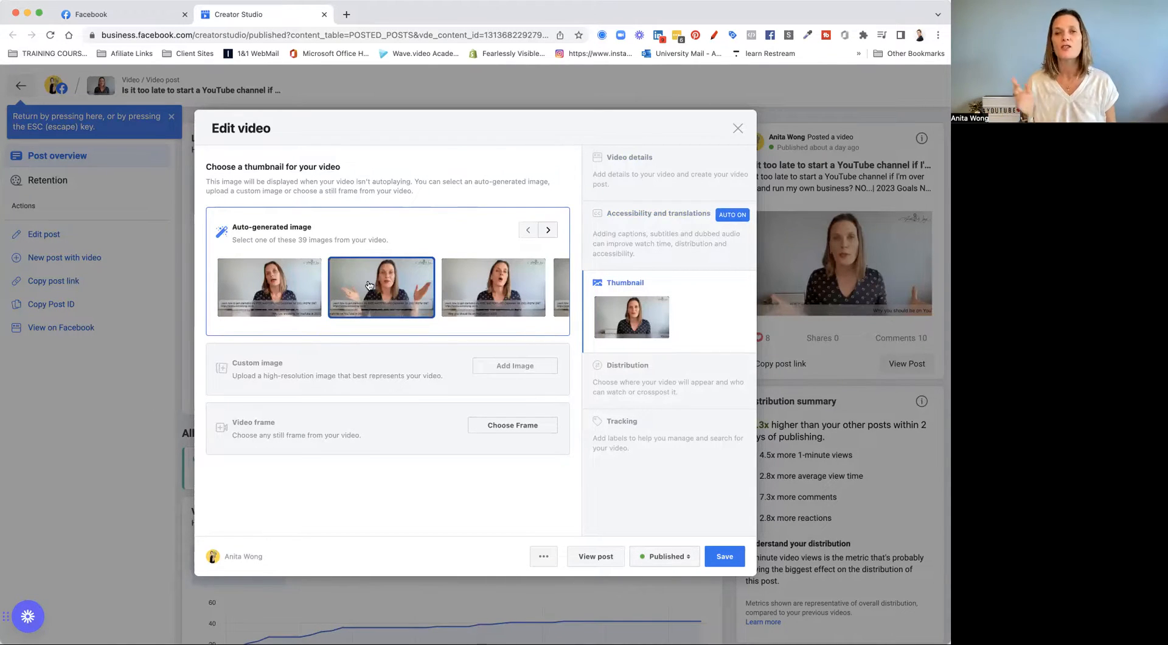
pyautogui.click(548, 229)
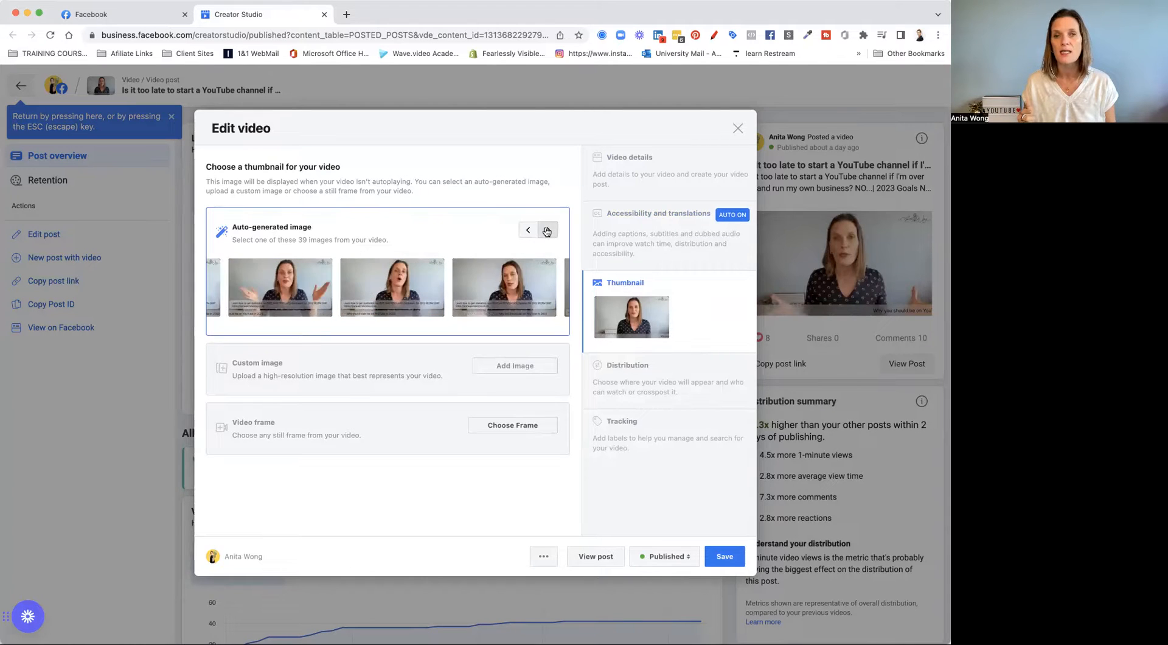
pyautogui.click(548, 230)
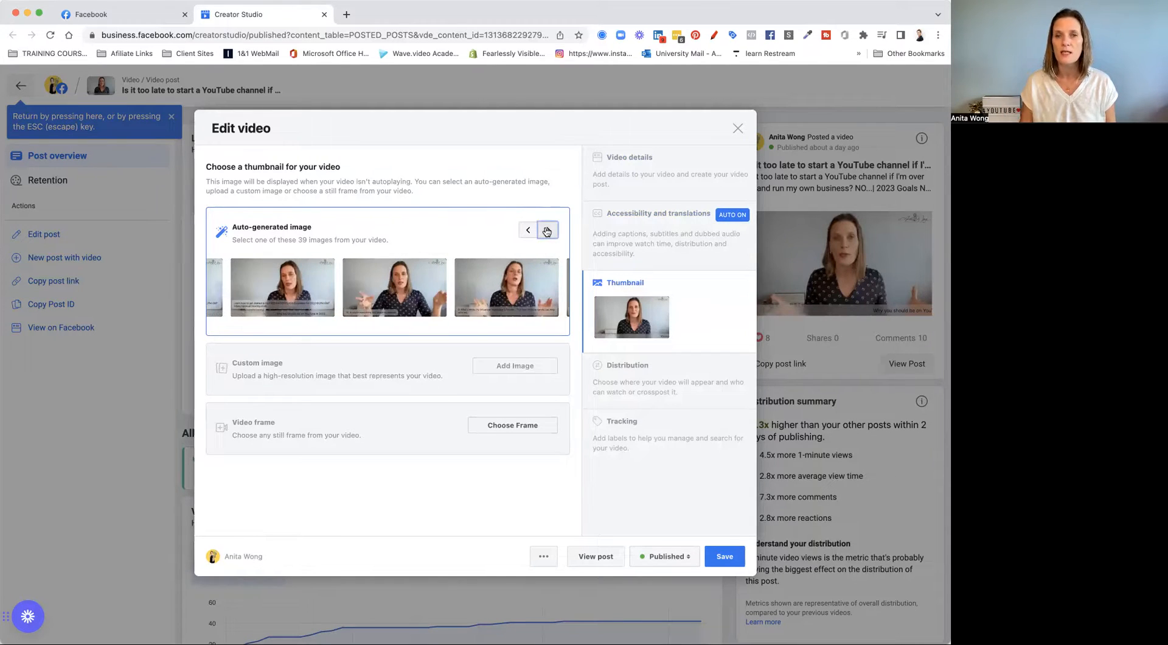
pyautogui.click(546, 229)
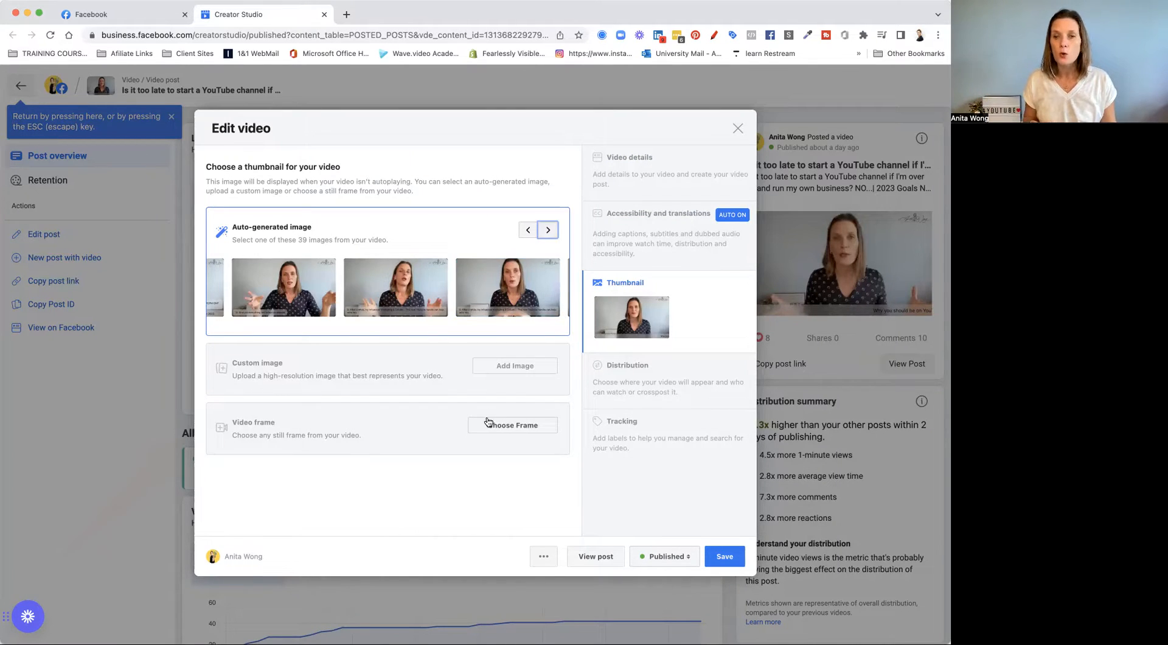
pyautogui.click(512, 425)
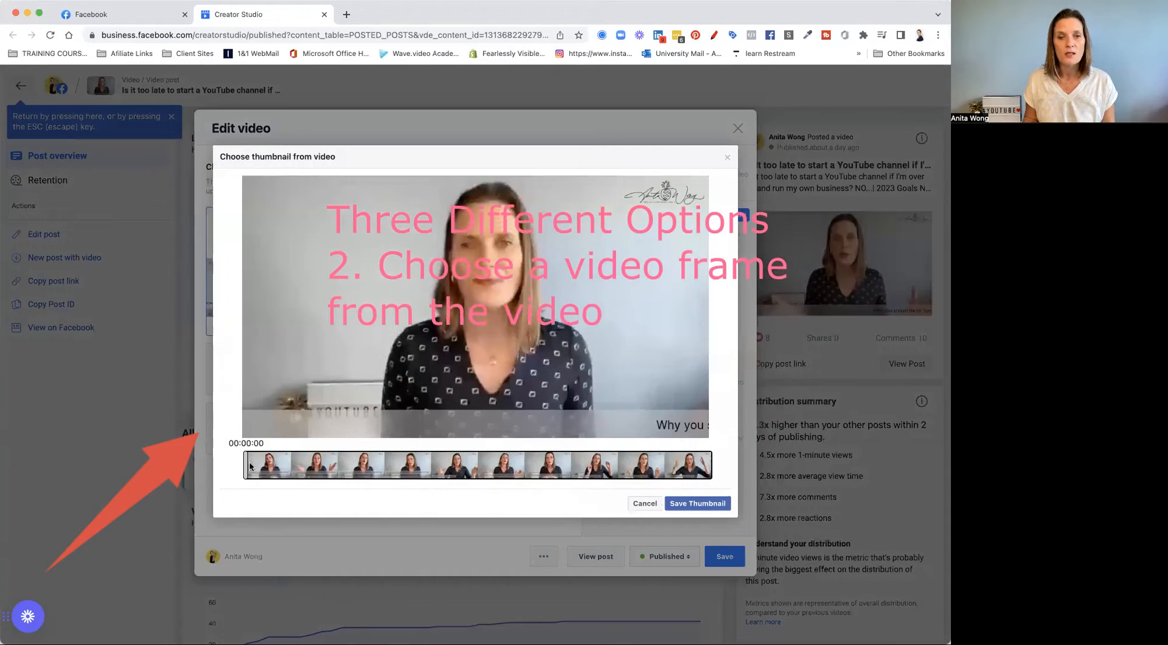
pyautogui.click(346, 465)
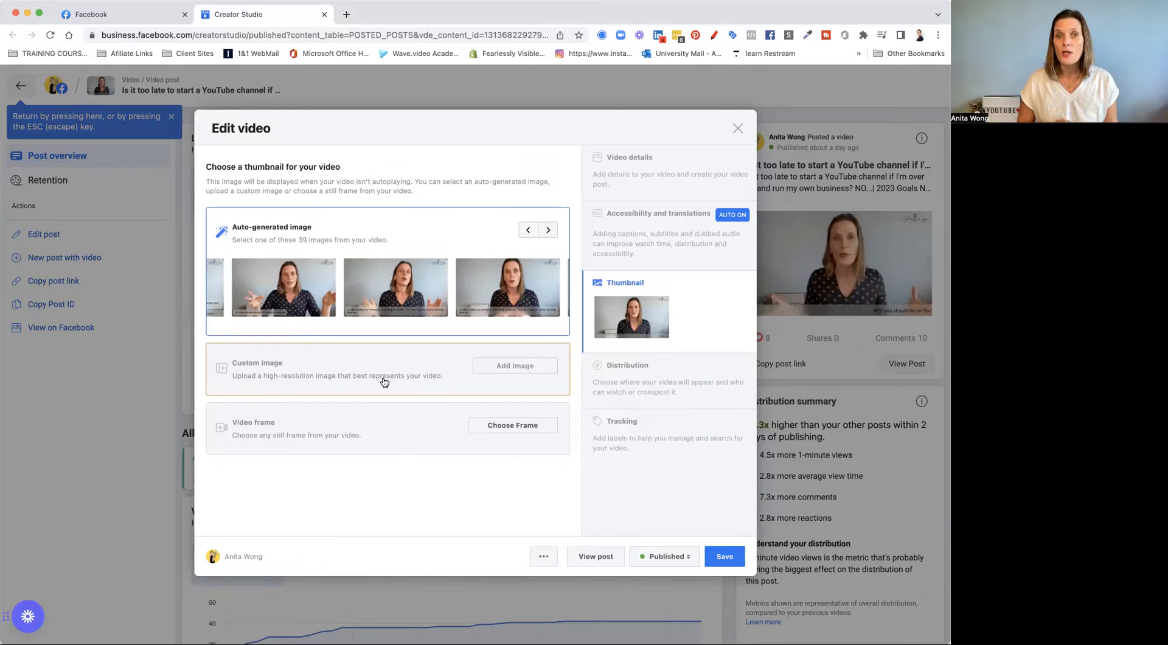
pyautogui.moveTo(522, 371)
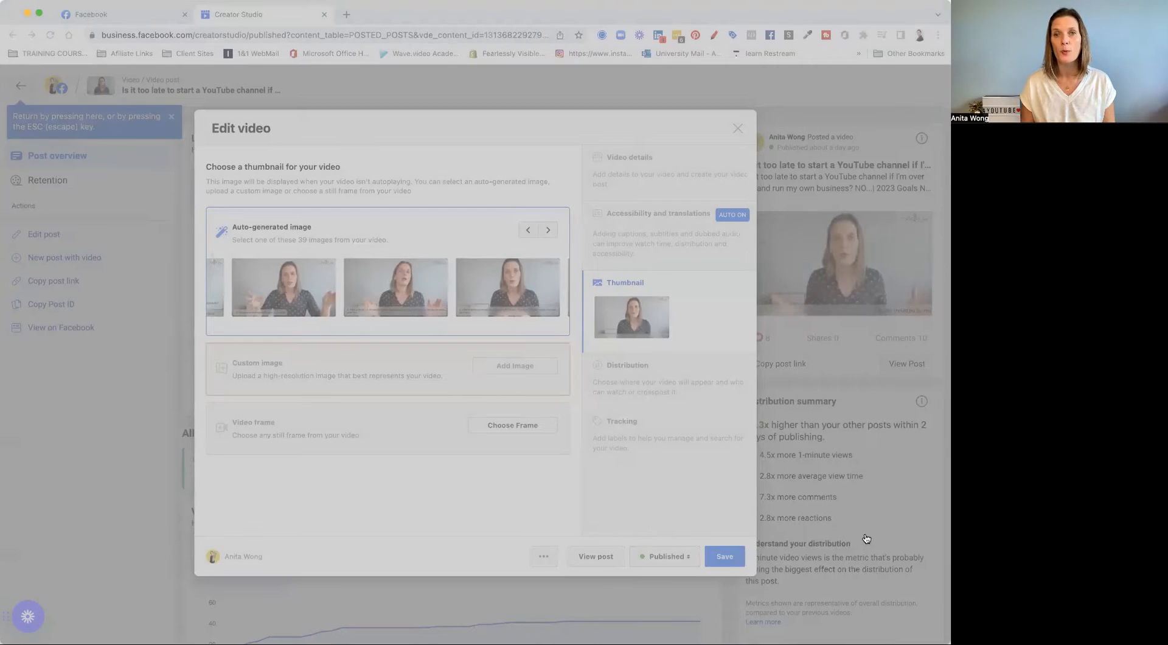
# Upload the 'It's not too late to start a YouTube channel' image as custom thumbnail and save.
pyautogui.click(514, 365)
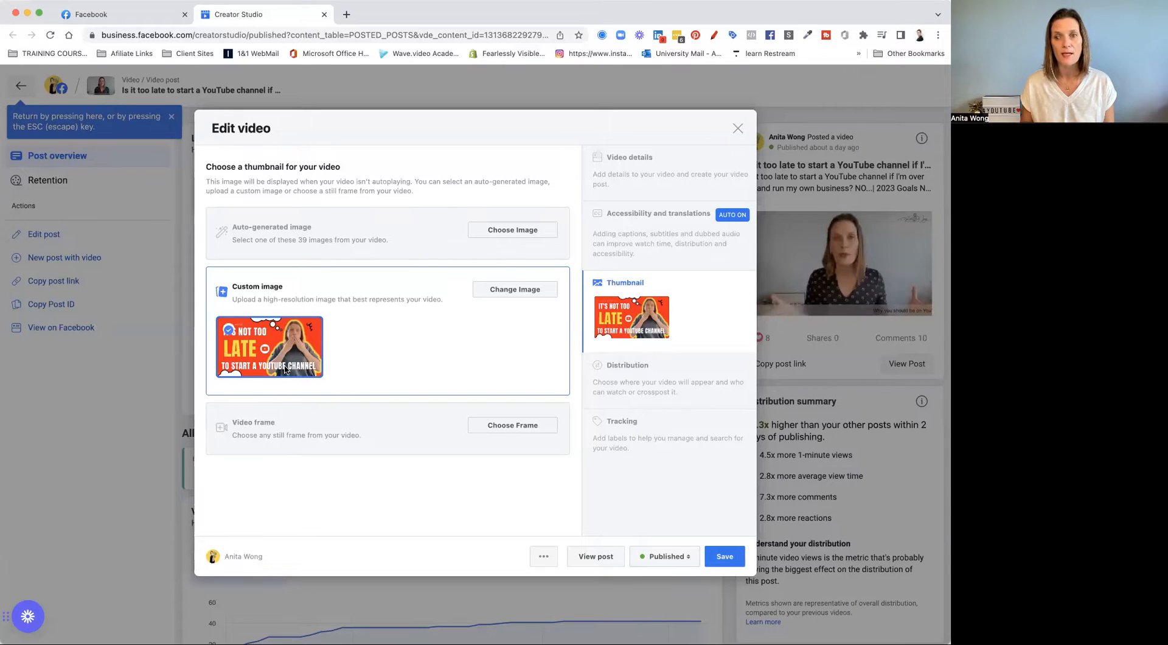
pyautogui.moveTo(589, 516)
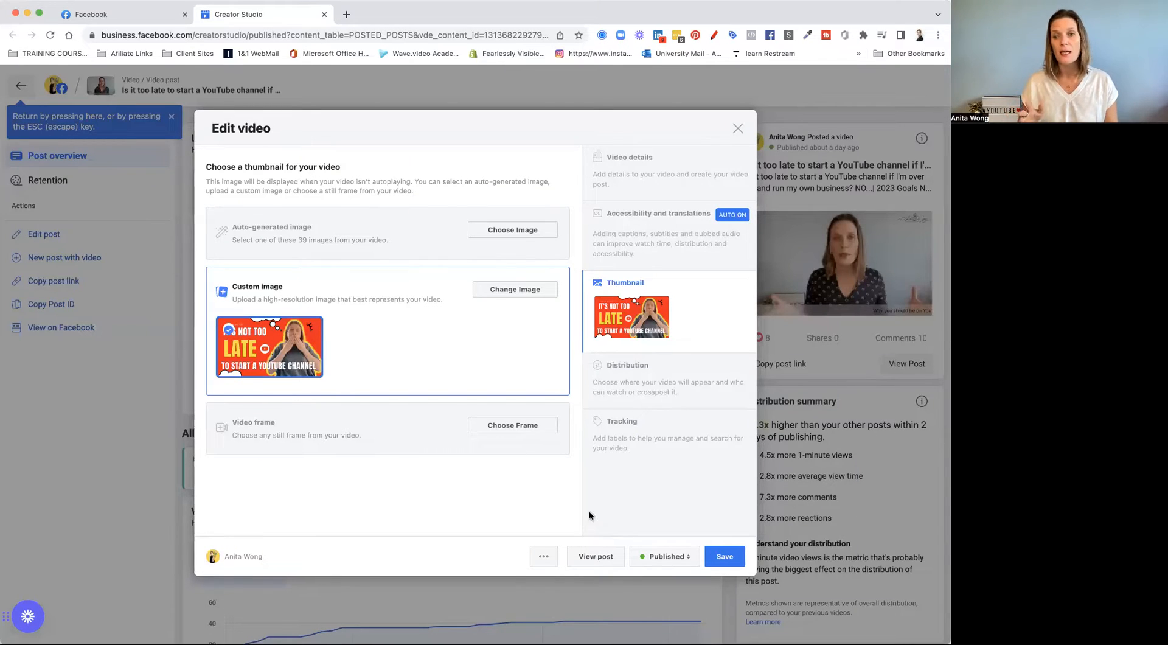
pyautogui.click(723, 556)
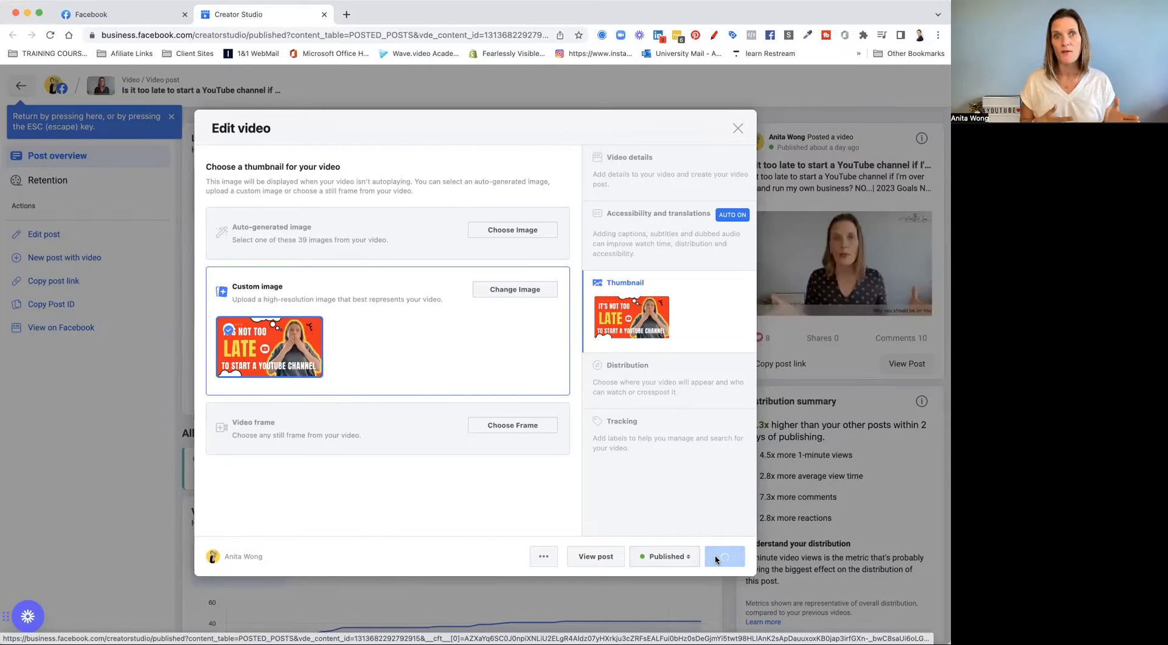
pyautogui.click(723, 556)
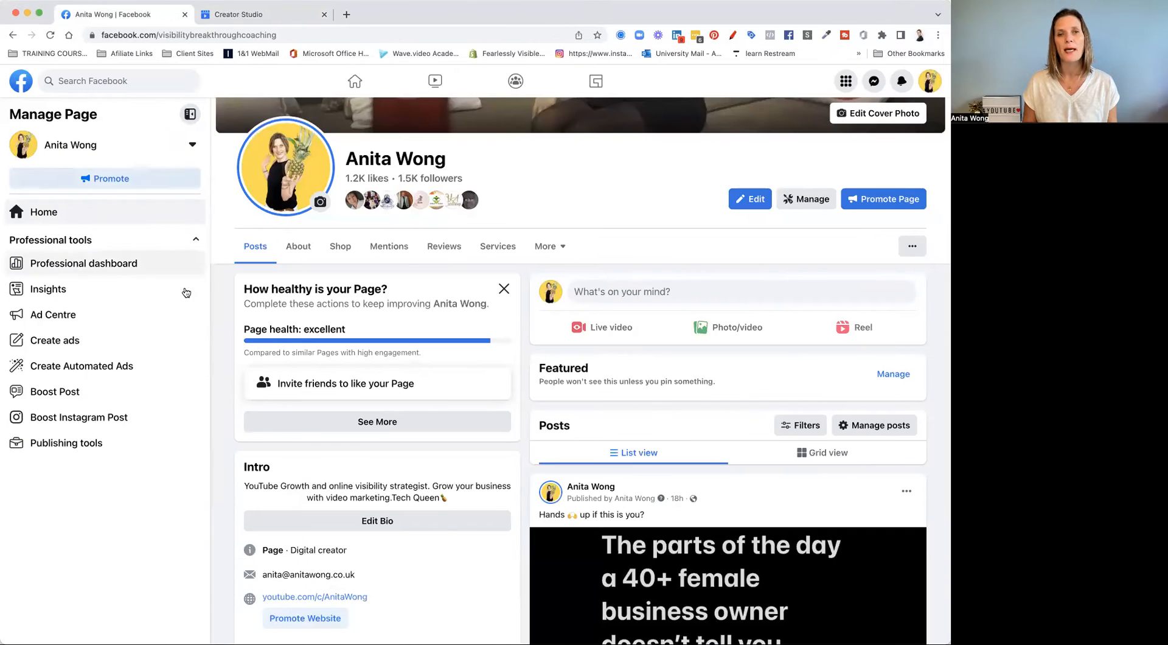
# Scroll the Page feed to the YouTube-channel video post to check its new thumbnail.
pyautogui.scroll(-3)
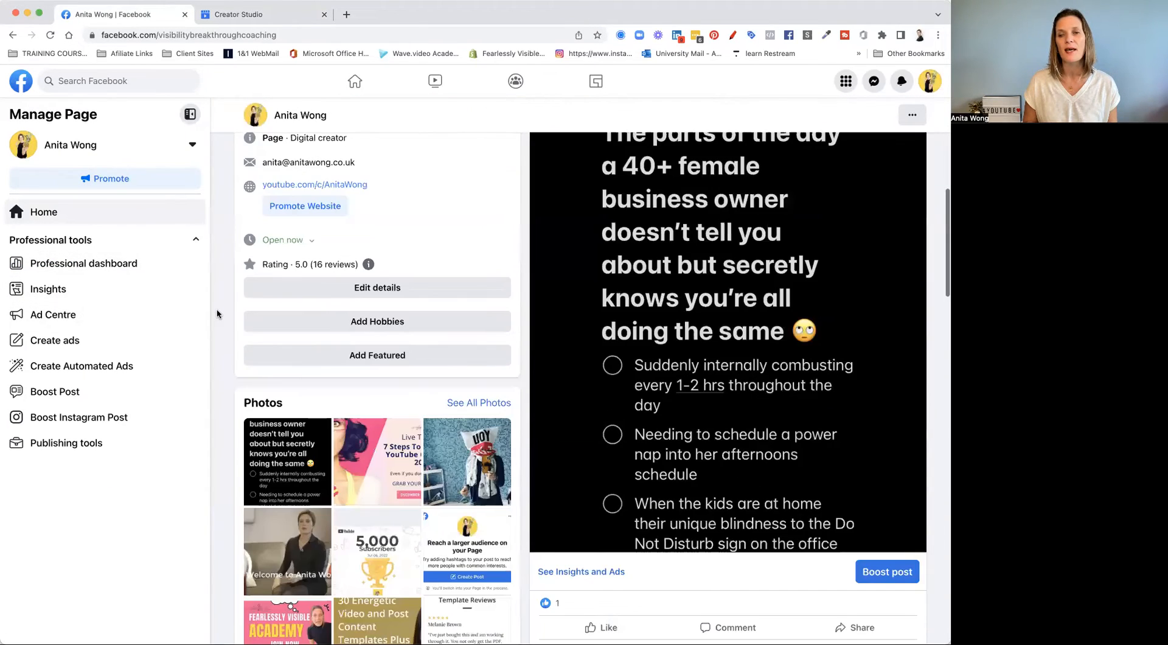
pyautogui.scroll(-3)
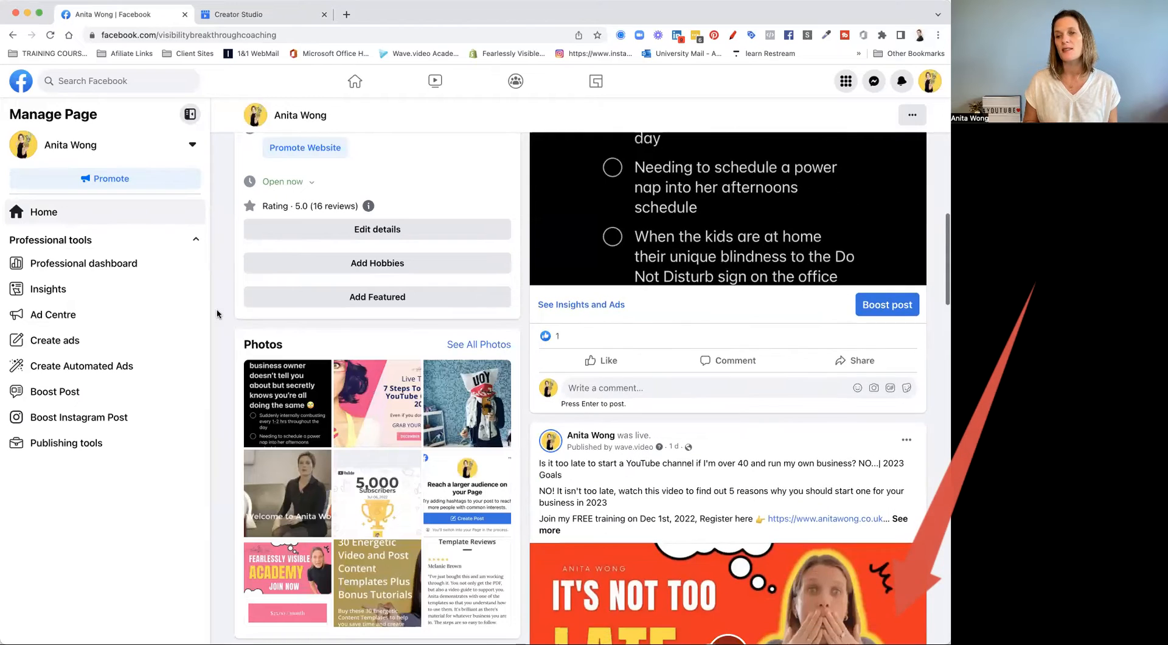
pyautogui.scroll(-3)
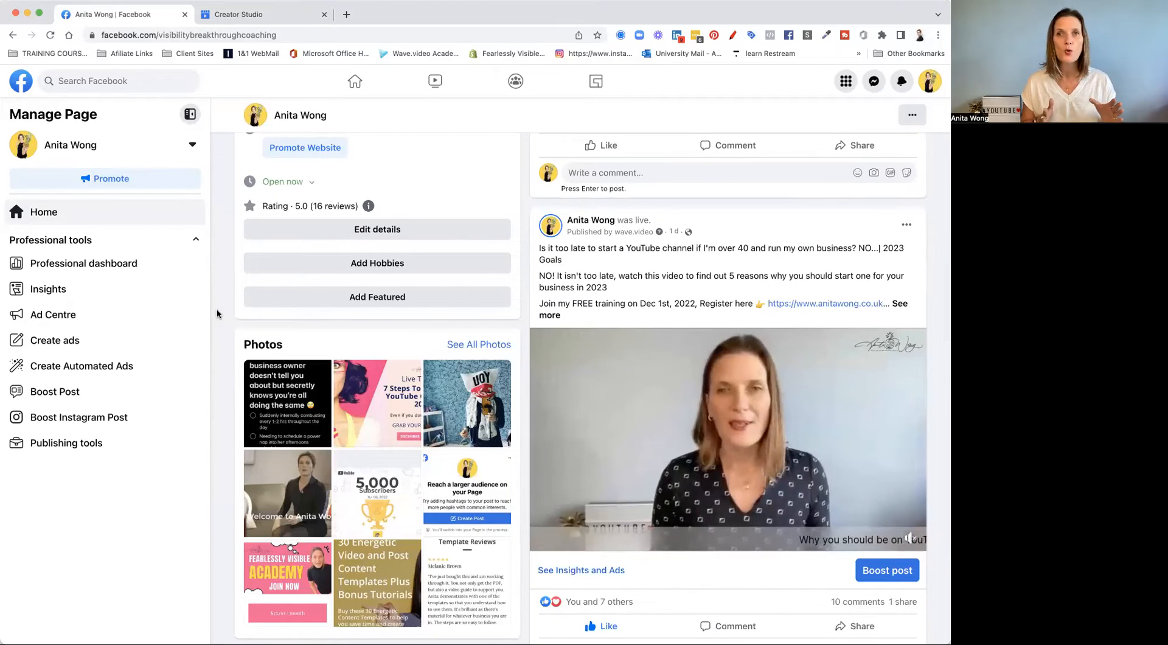